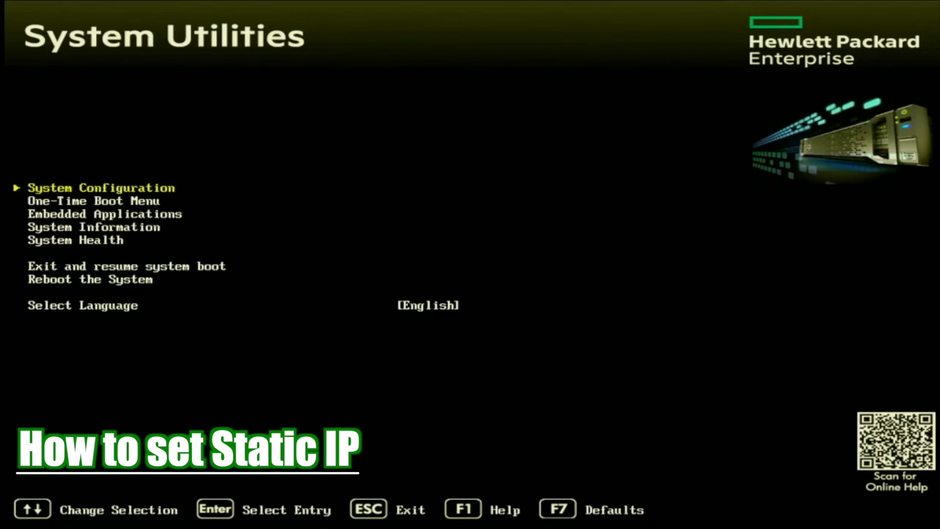
Step: Enter System Utilities with F9 and open System Configuration toward iLO 4 Network Options
{"action": "key", "text": "F9"}
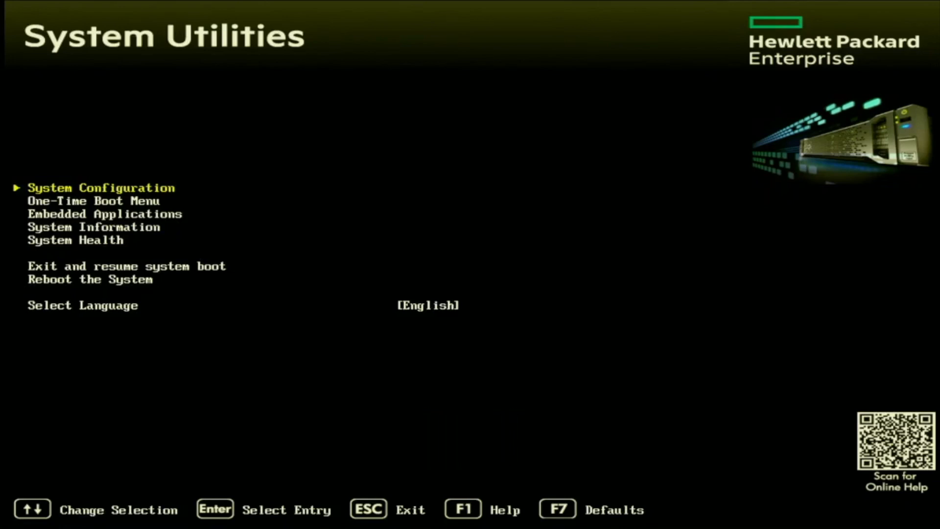
{"action": "left_click", "coordinate": [100, 187]}
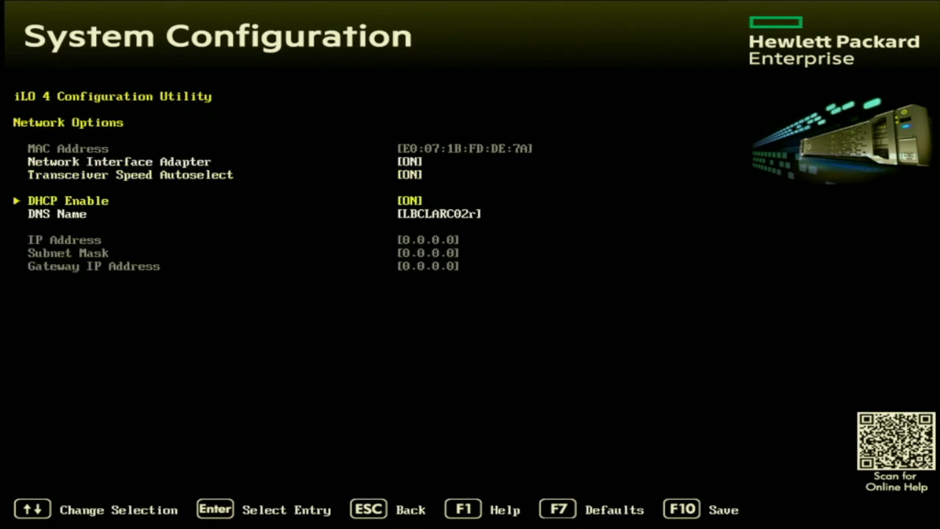
Step: Set iLO 4 DHCP Enable to OFF
{"action": "left_click", "coordinate": [68, 200]}
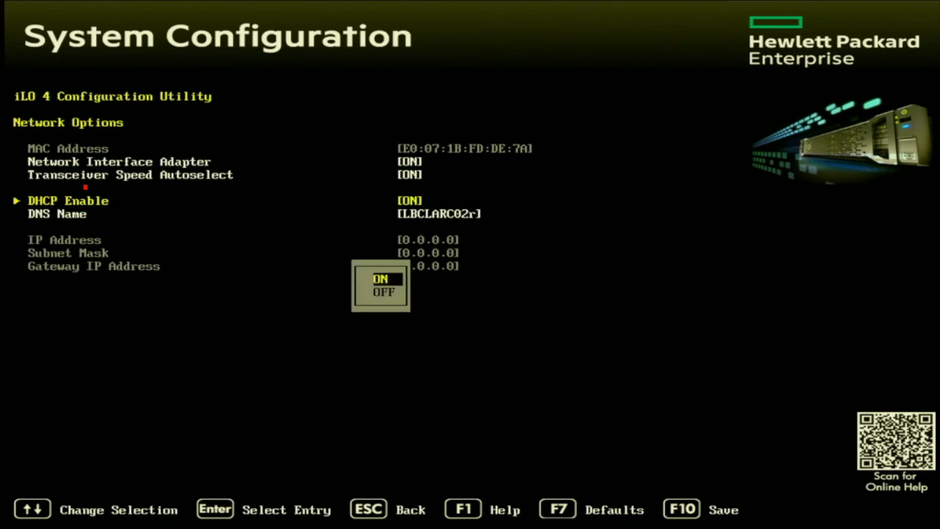
{"action": "left_click", "coordinate": [383, 292]}
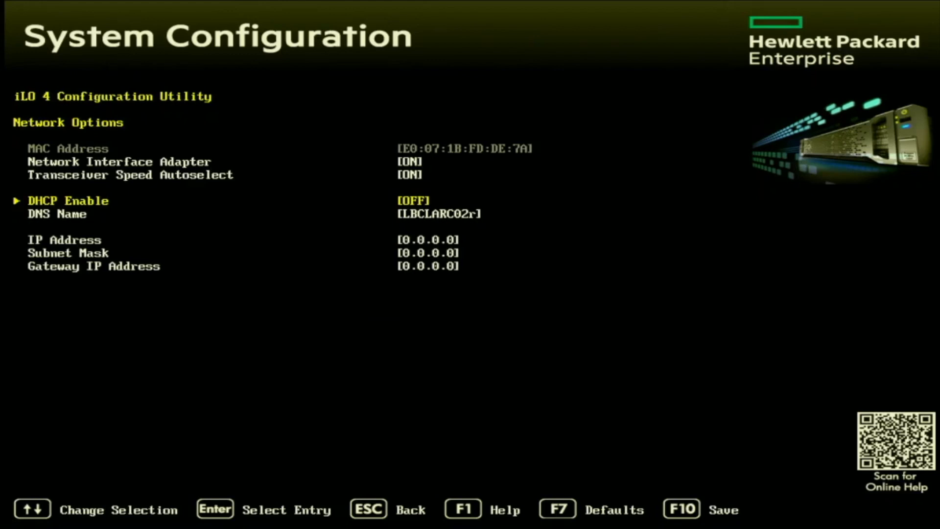
{"action": "key", "text": "Down"}
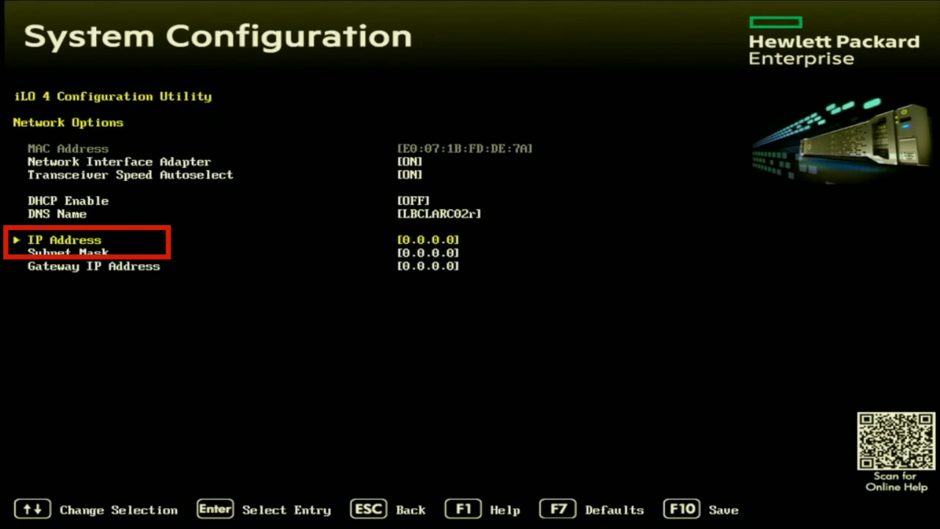
Step: Clear the IP Address field and type 172.16.50.220
{"action": "key", "text": "enter"}
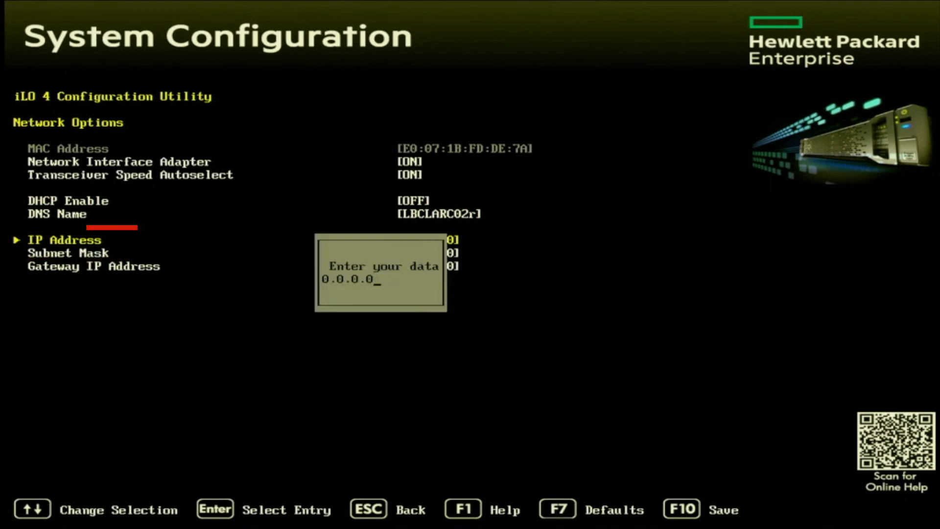
{"action": "key", "text": "Backspace"}
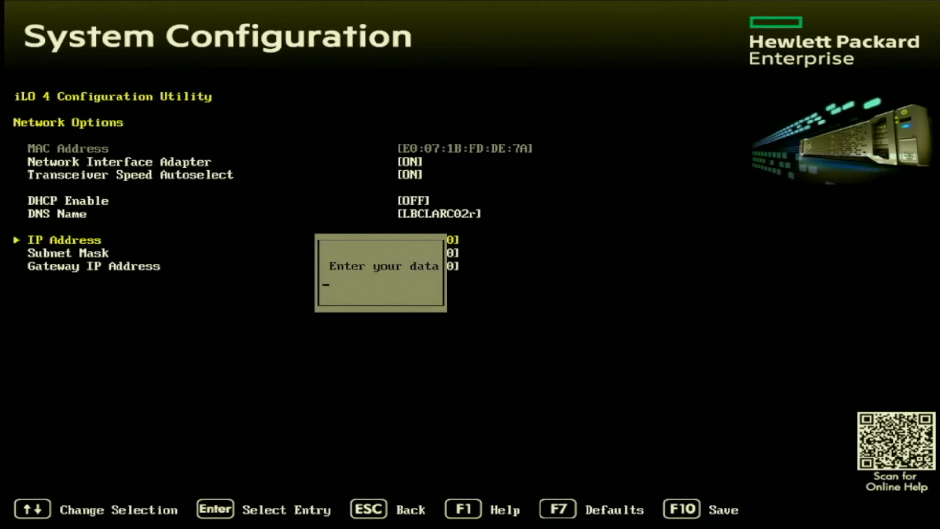
{"action": "type", "text": "172"}
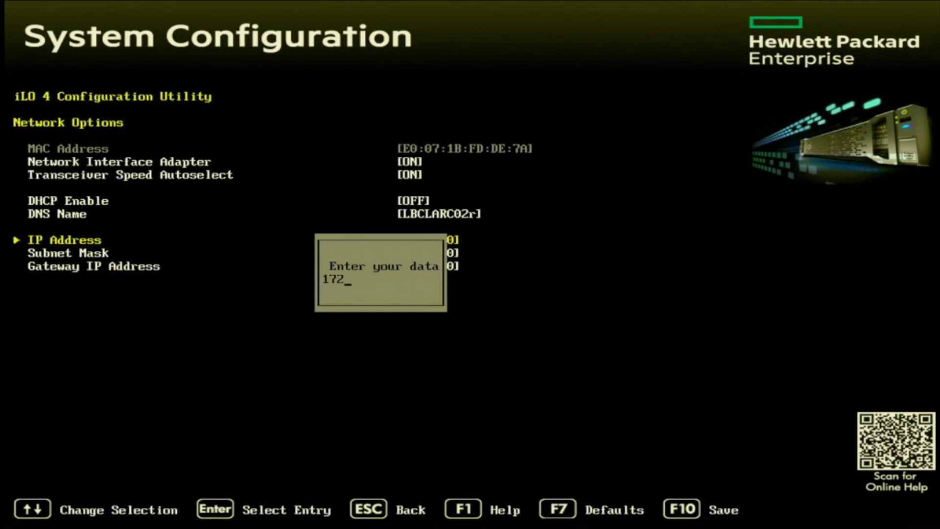
{"action": "type", "text": ".16.5"}
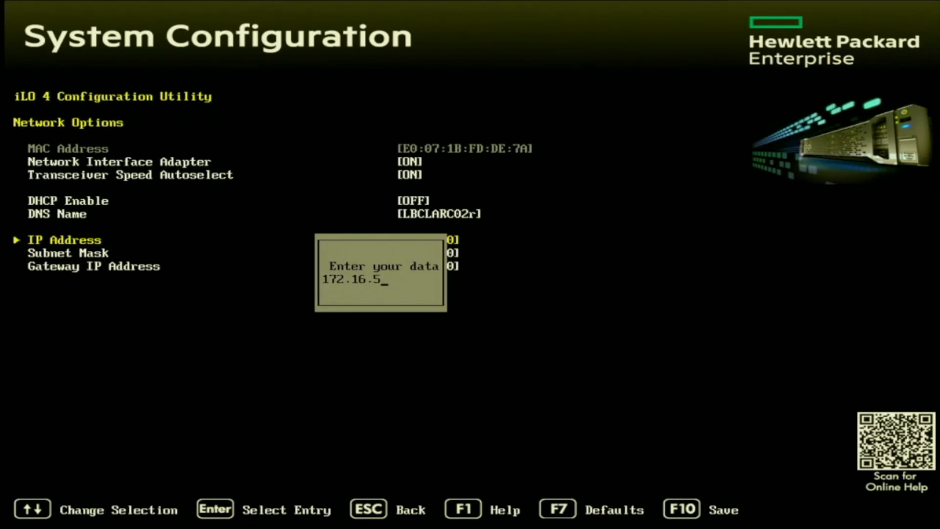
{"action": "type", "text": "0"}
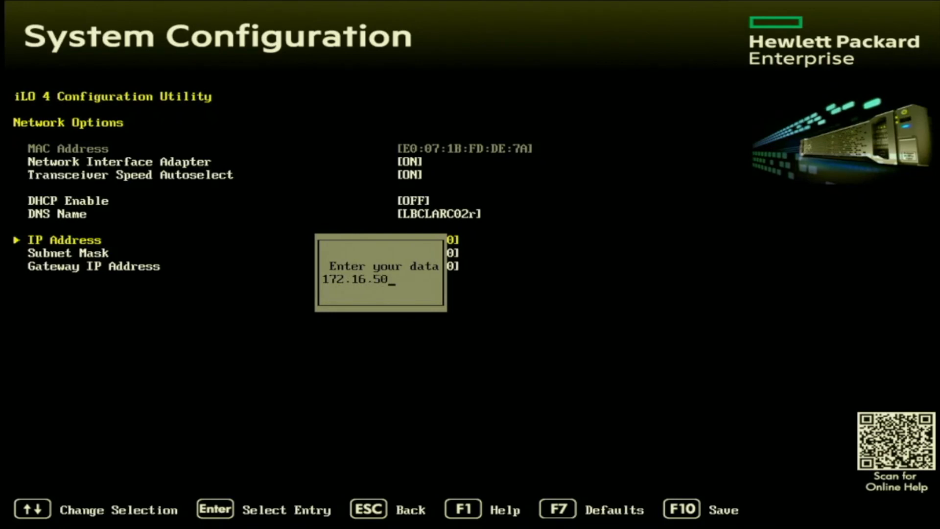
{"action": "type", "text": "."}
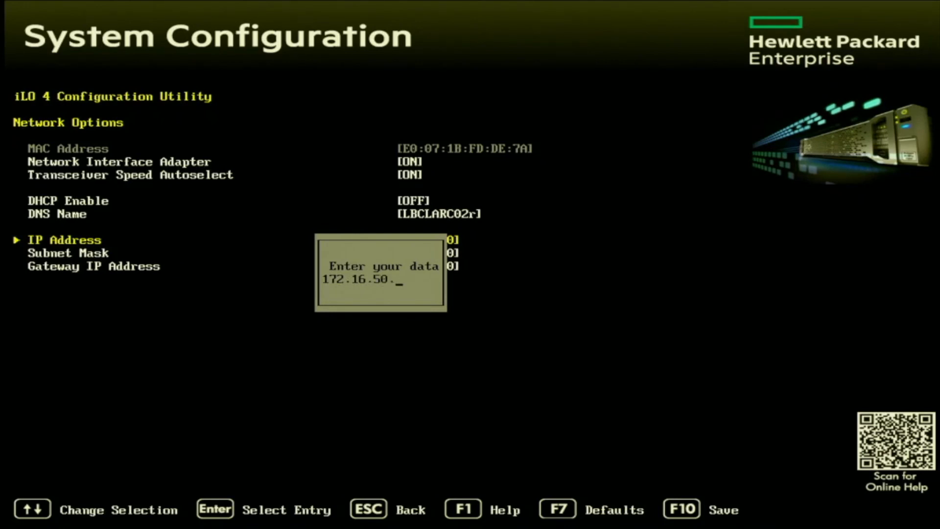
{"action": "type", "text": "220"}
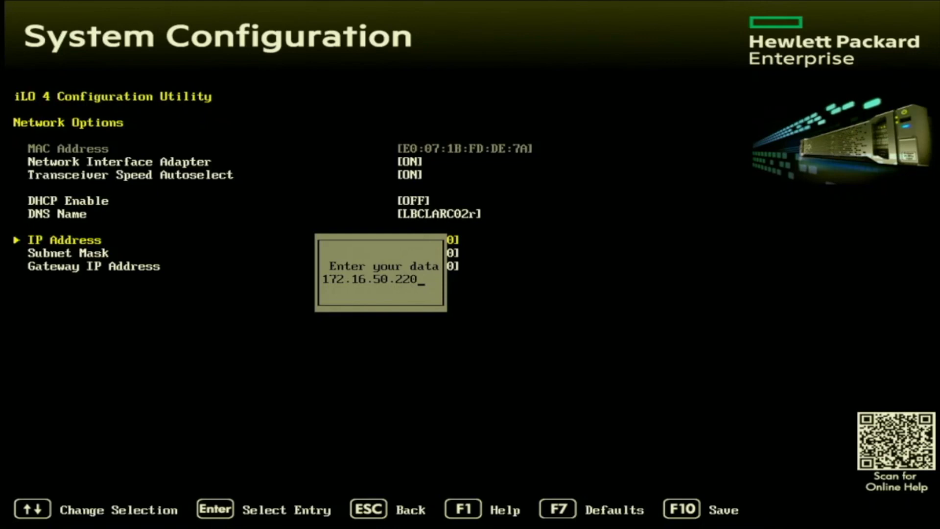
Step: Accept the IP address and enter subnet mask 255.255.255.0
{"action": "key", "text": "Enter"}
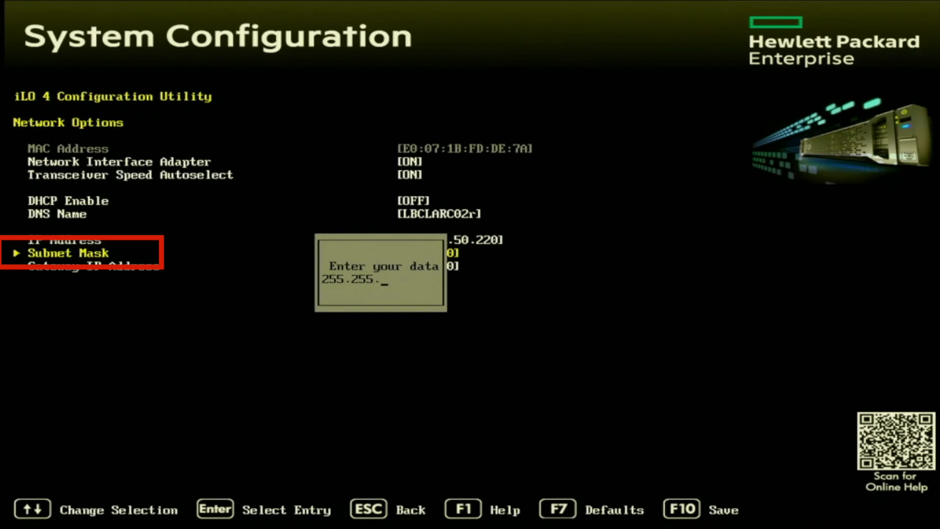
{"action": "type", "text": "255.0"}
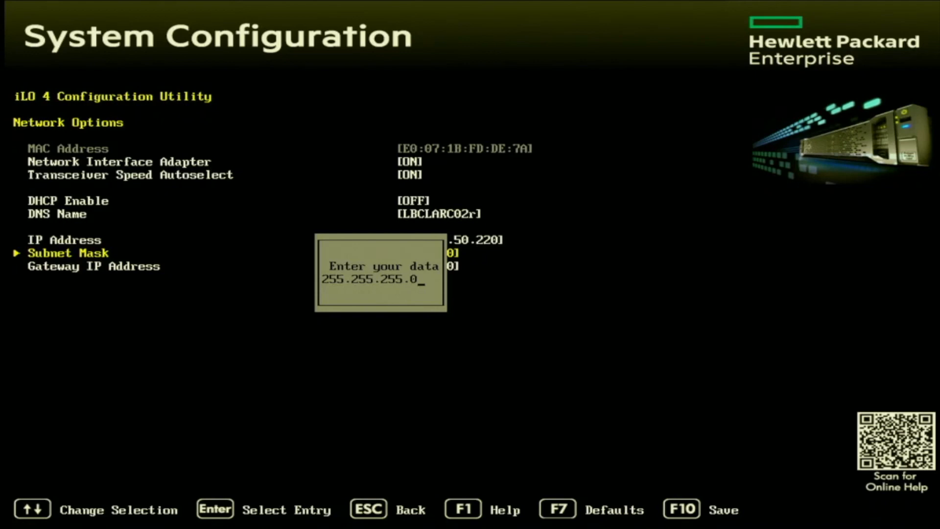
{"action": "key", "text": "Enter"}
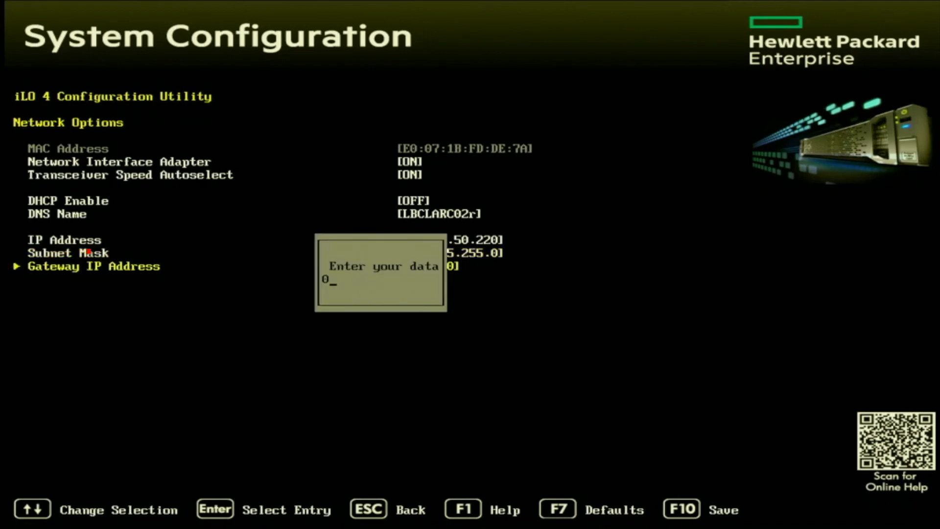
Step: Begin typing the gateway address, reaching 172.16.50
{"action": "type", "text": "17"}
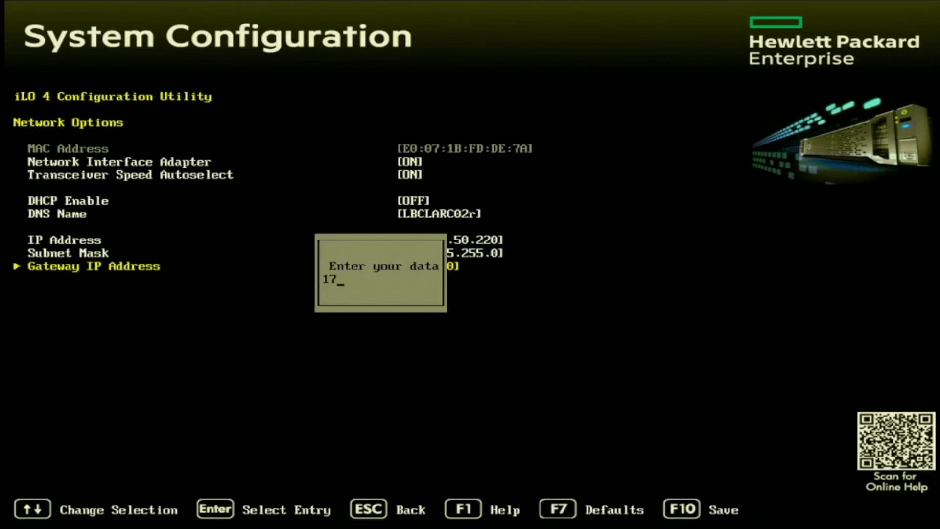
{"action": "type", "text": "2."}
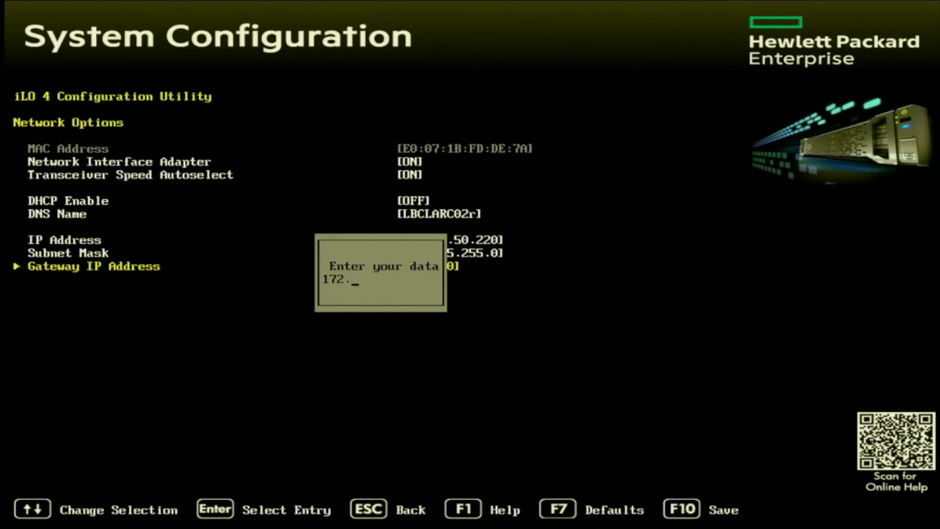
{"action": "type", "text": "16.5"}
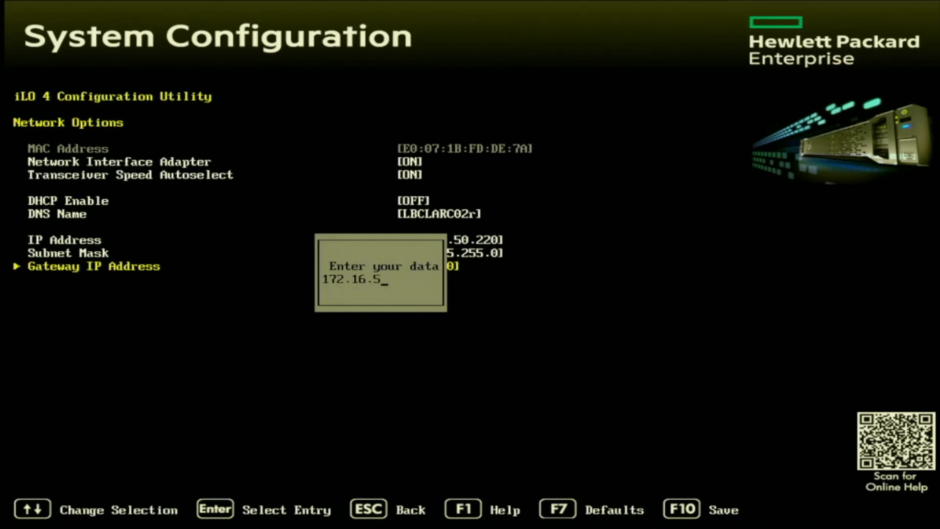
{"action": "type", "text": "0."}
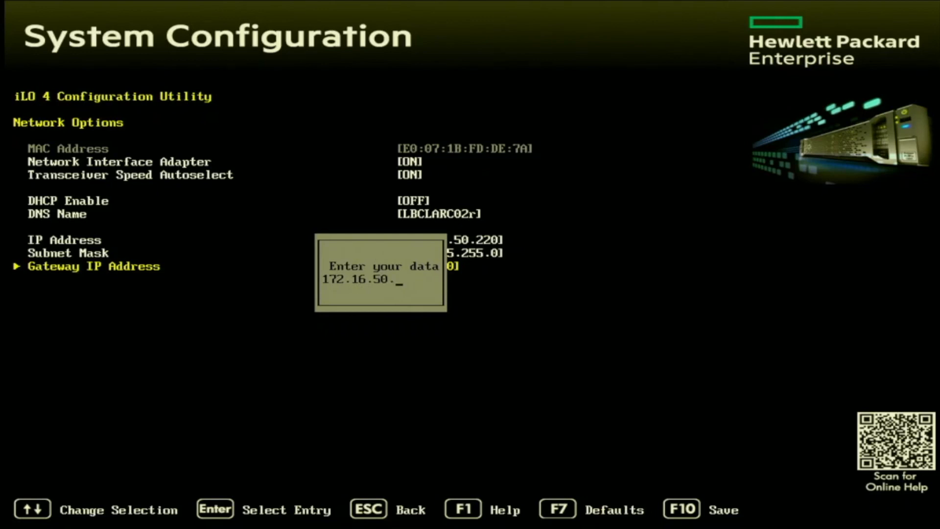
Step: Confirm the gateway, save the network changes with Y and accept the iLO reset
{"action": "key", "text": "Enter"}
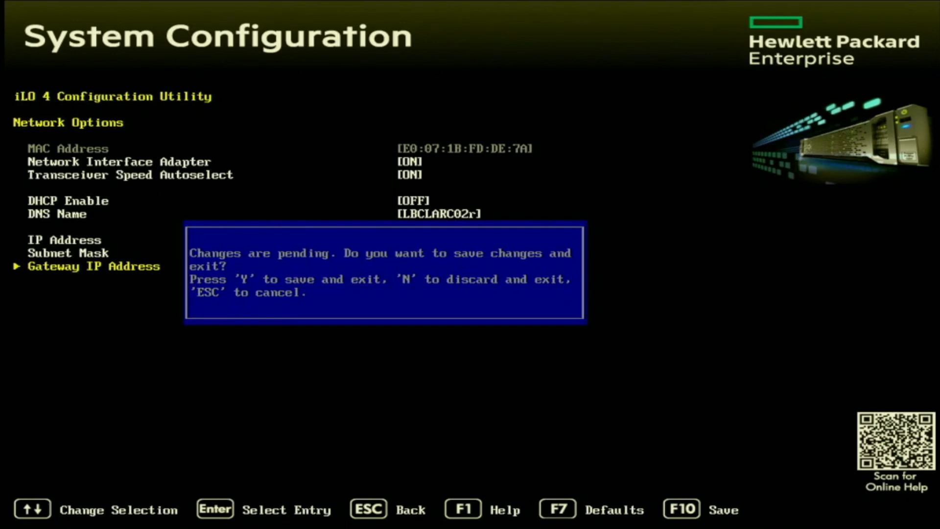
{"action": "key", "text": "y"}
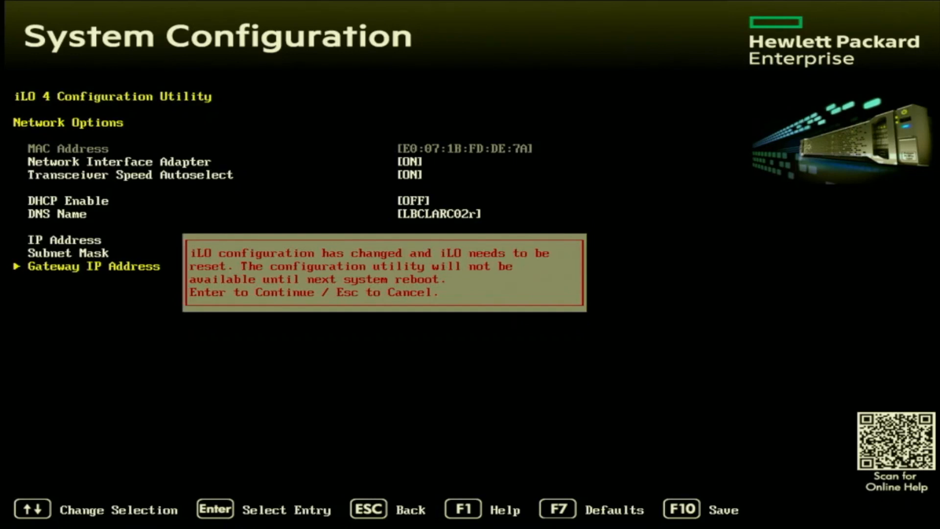
{"action": "key", "text": "enter"}
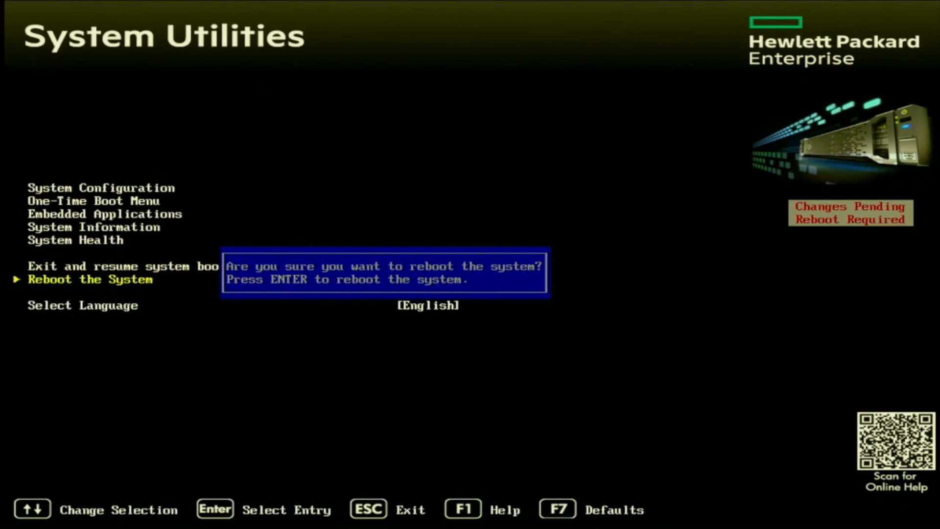
Step: Reboot the server and press F9 during POST to reenter System Utilities
{"action": "key", "text": "enter"}
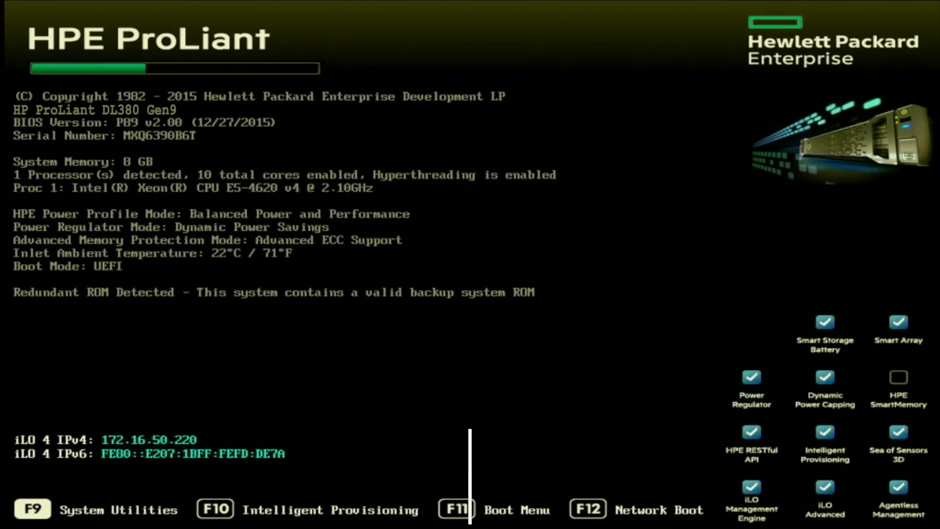
{"action": "key", "text": "f9"}
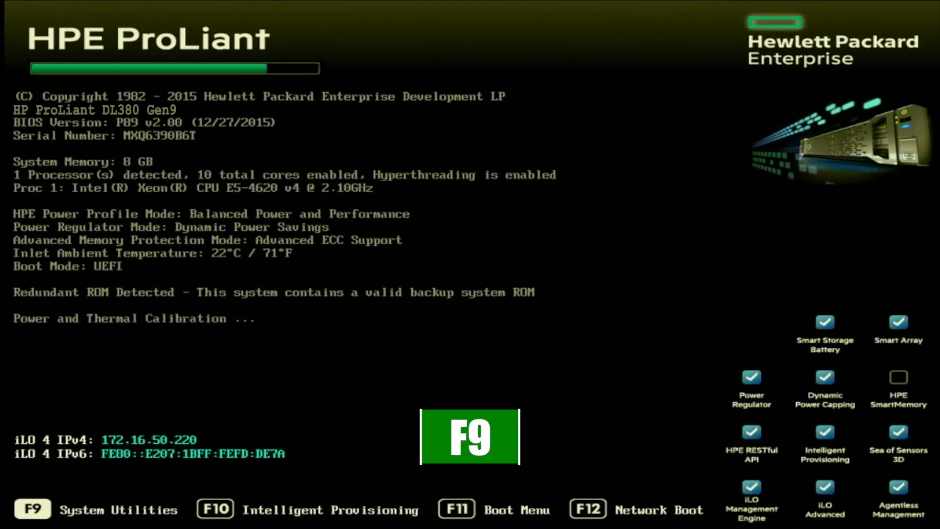
{"action": "key", "text": "f9"}
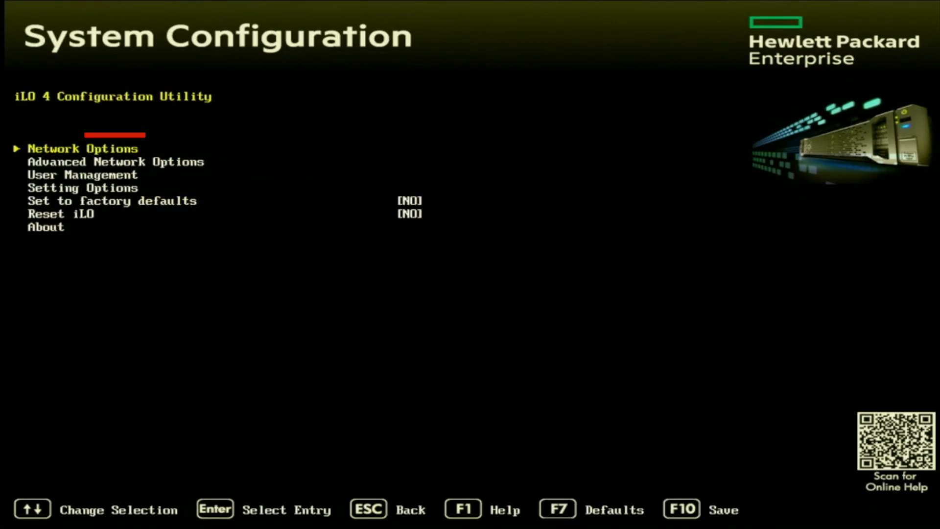
Step: Open iLO 4 Network Options and switch DHCP Enable back to ON
{"action": "left_click", "coordinate": [83, 148]}
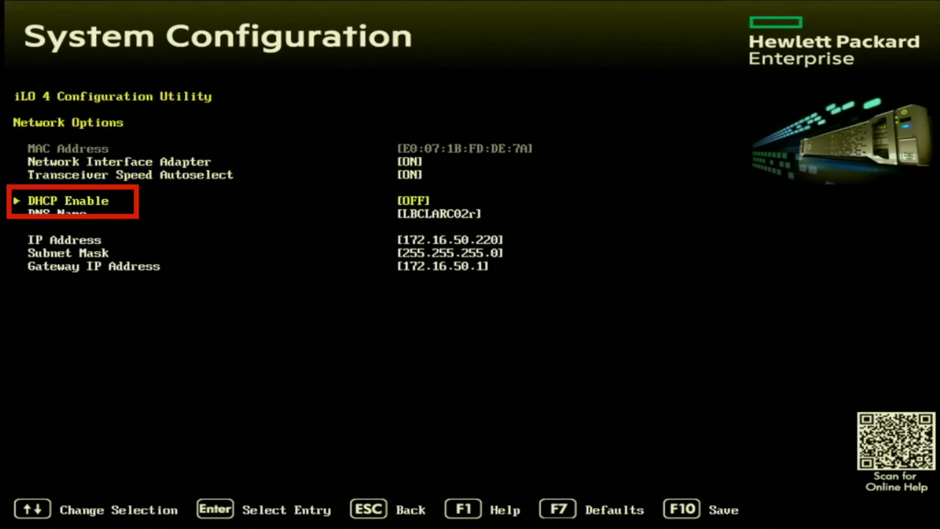
{"action": "key", "text": "enter"}
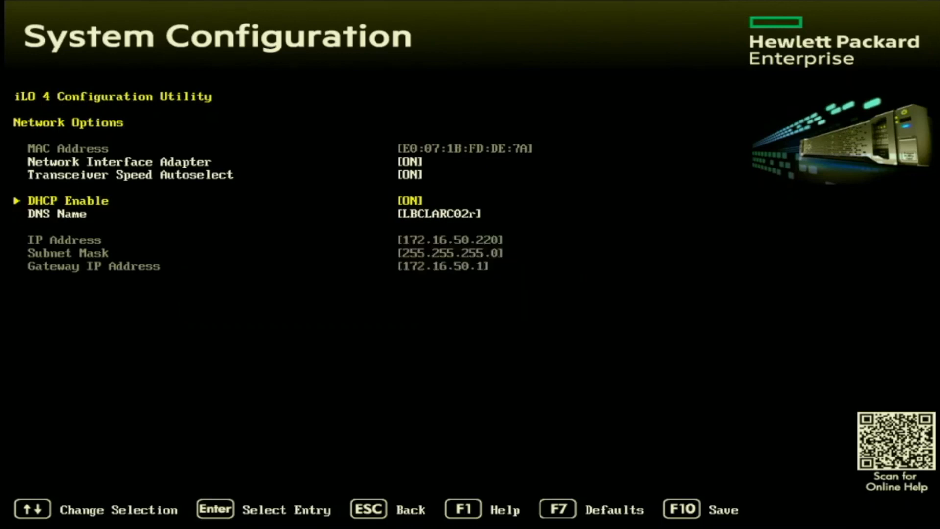
Step: Exit to the System Utilities main menu and select Reboot the System
{"action": "key", "text": "Esc"}
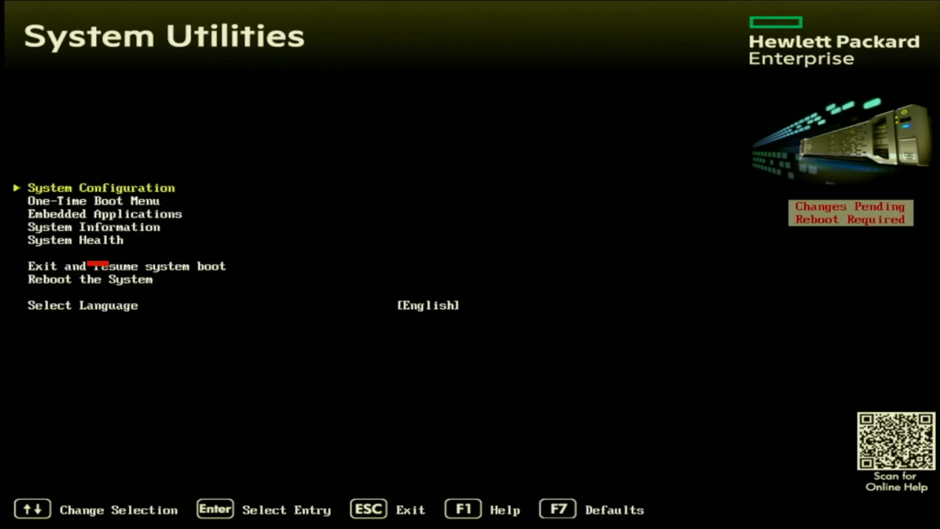
{"action": "key", "text": "down"}
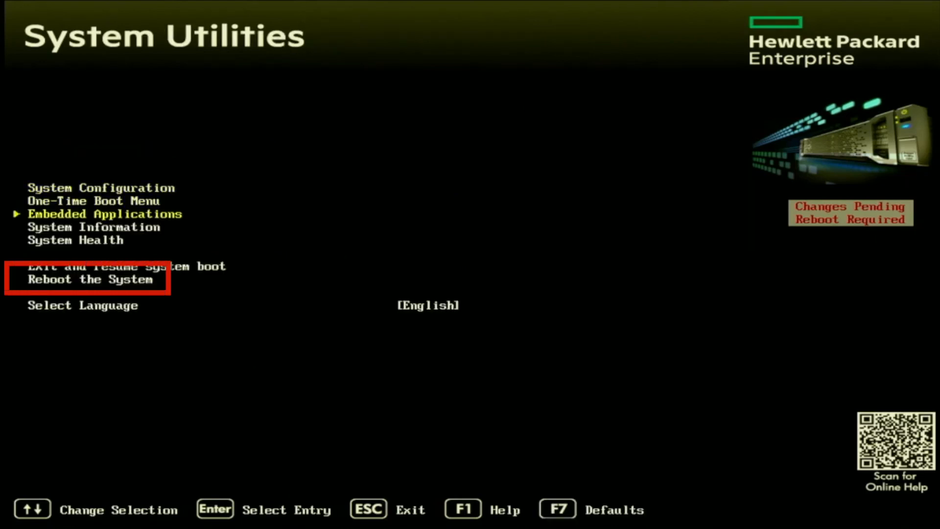
{"action": "key", "text": "Down"}
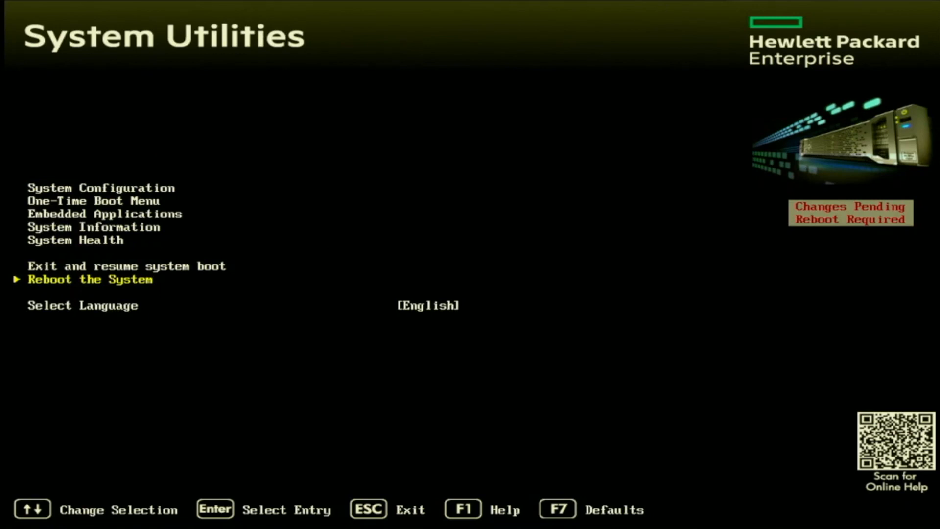
{"action": "key", "text": "enter"}
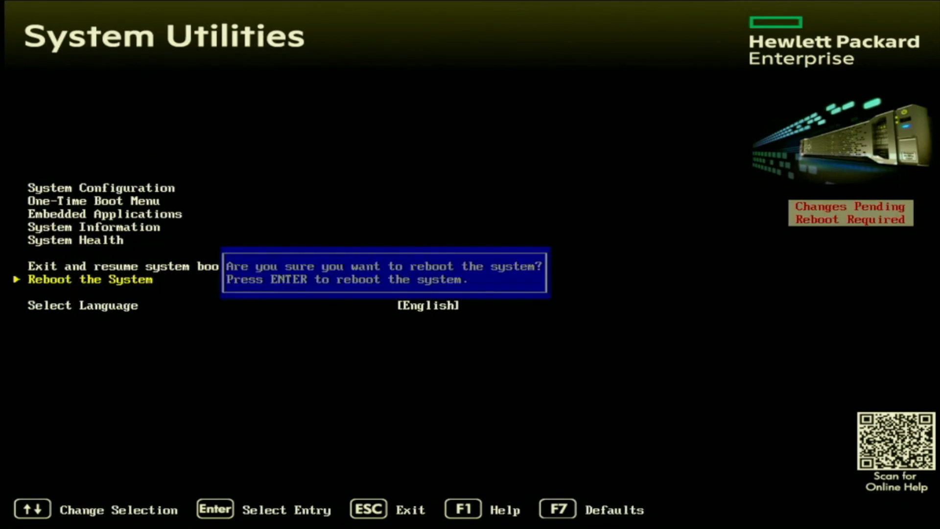